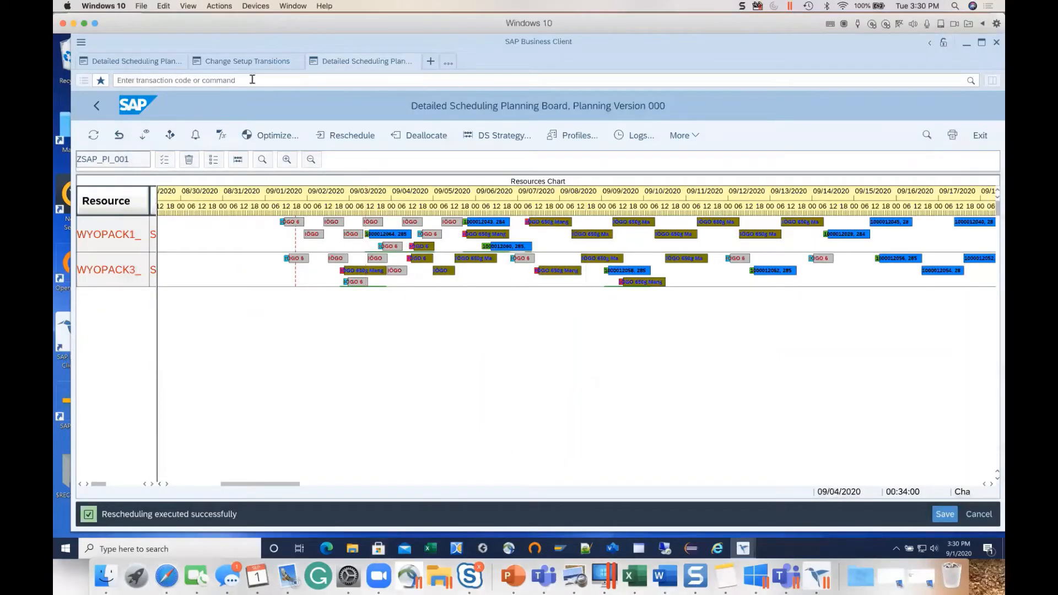
# - Review yogurt setup transition costs, then select resources WYOPACK1 and WYOPACK3 for optimization
pyautogui.click(246, 60)
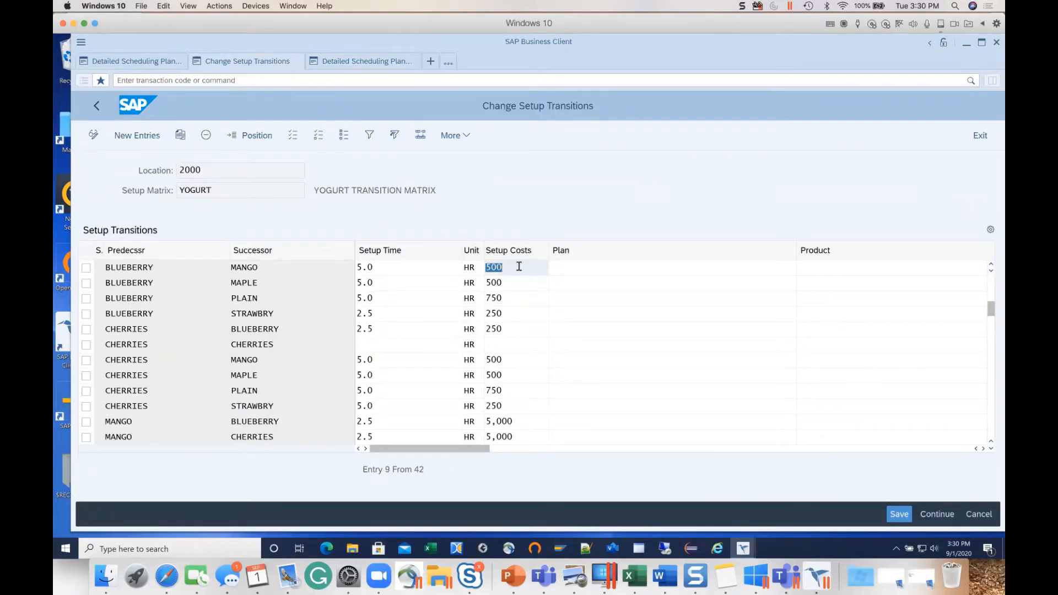
pyautogui.moveTo(684, 484)
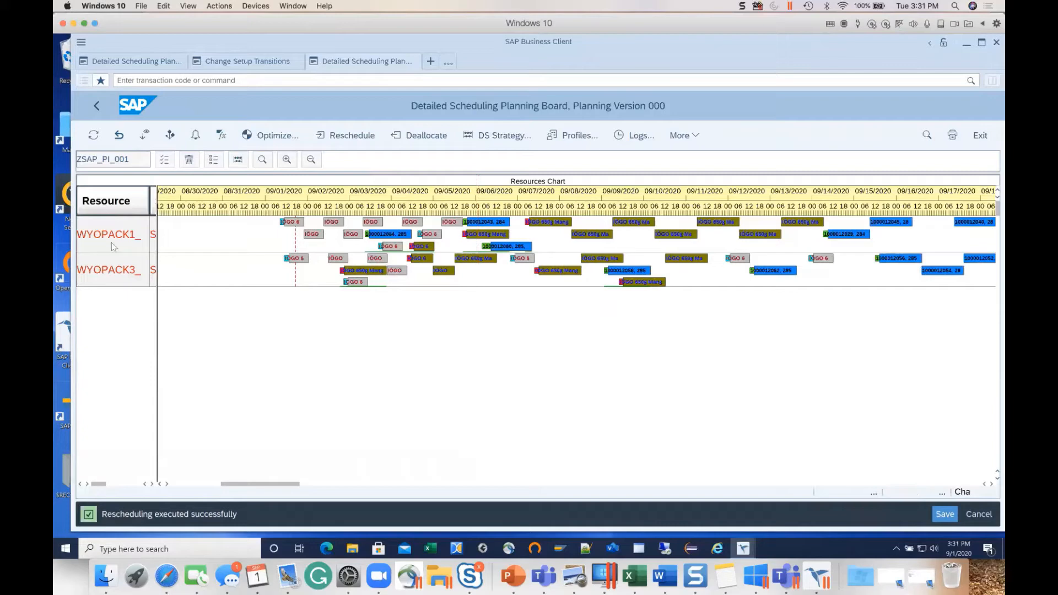
pyautogui.click(108, 233)
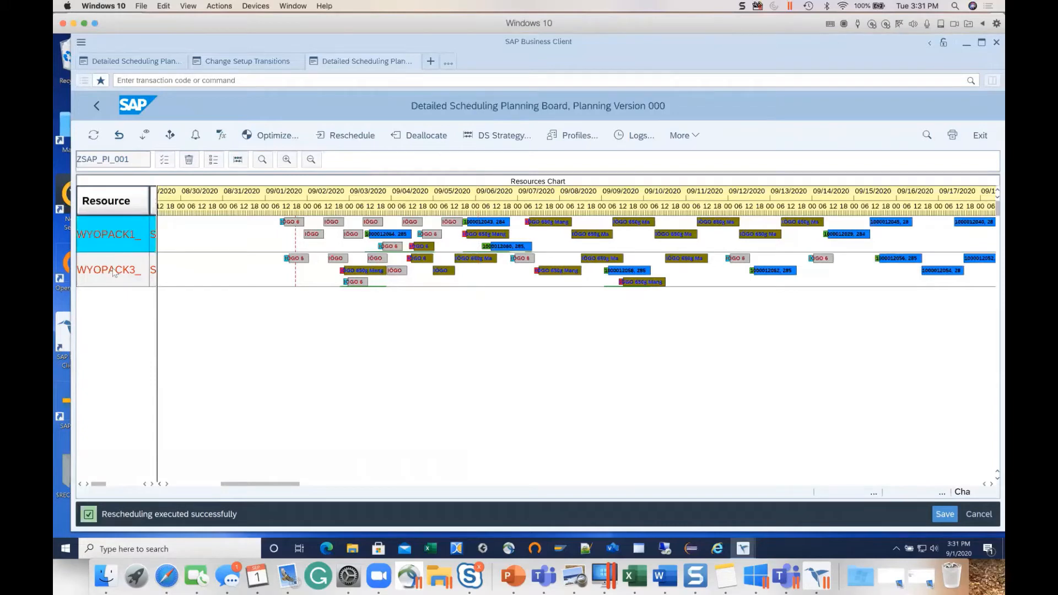
pyautogui.click(276, 134)
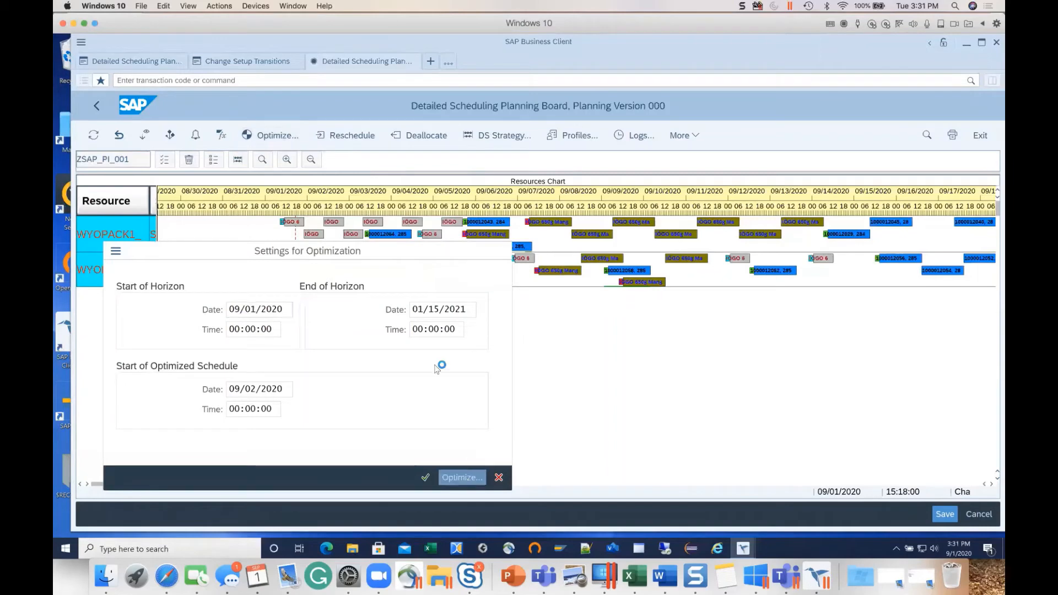
# - Launch the PP/DS Optimizer with the horizon settings and start the optimization server
pyautogui.click(461, 477)
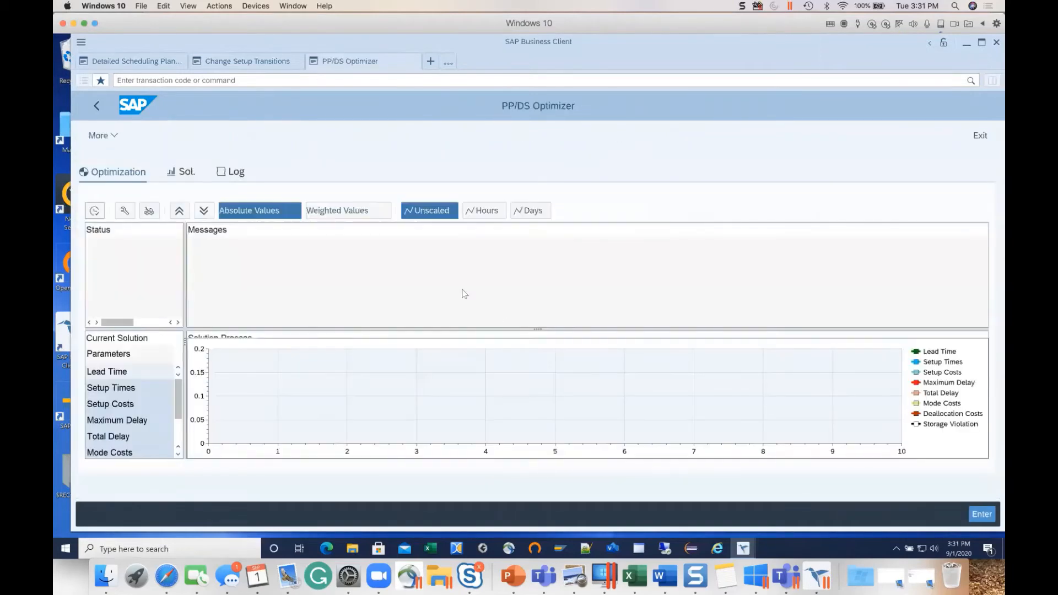
pyautogui.moveTo(149, 211)
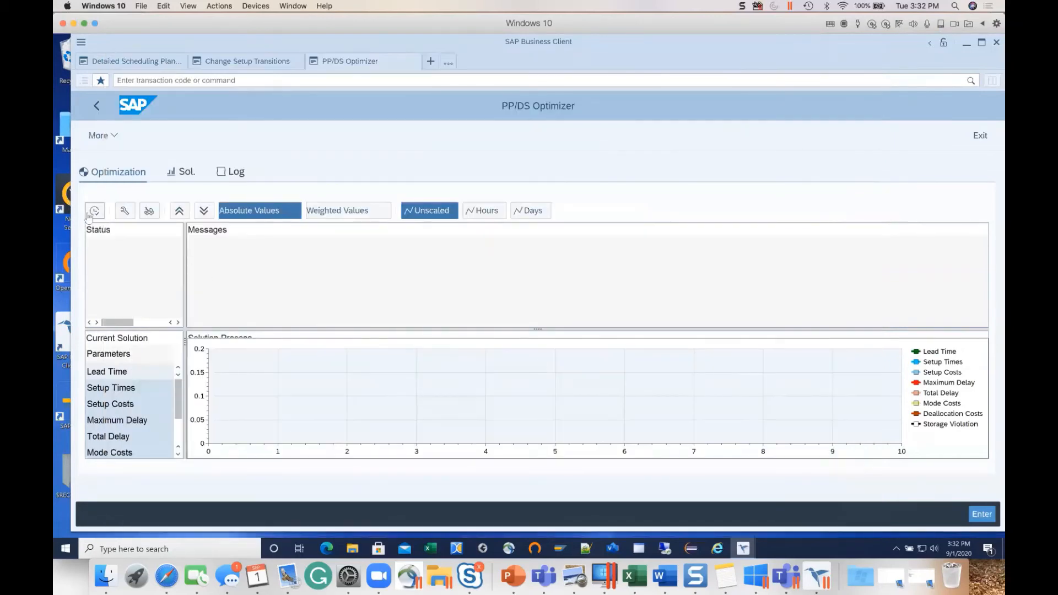
pyautogui.click(95, 211)
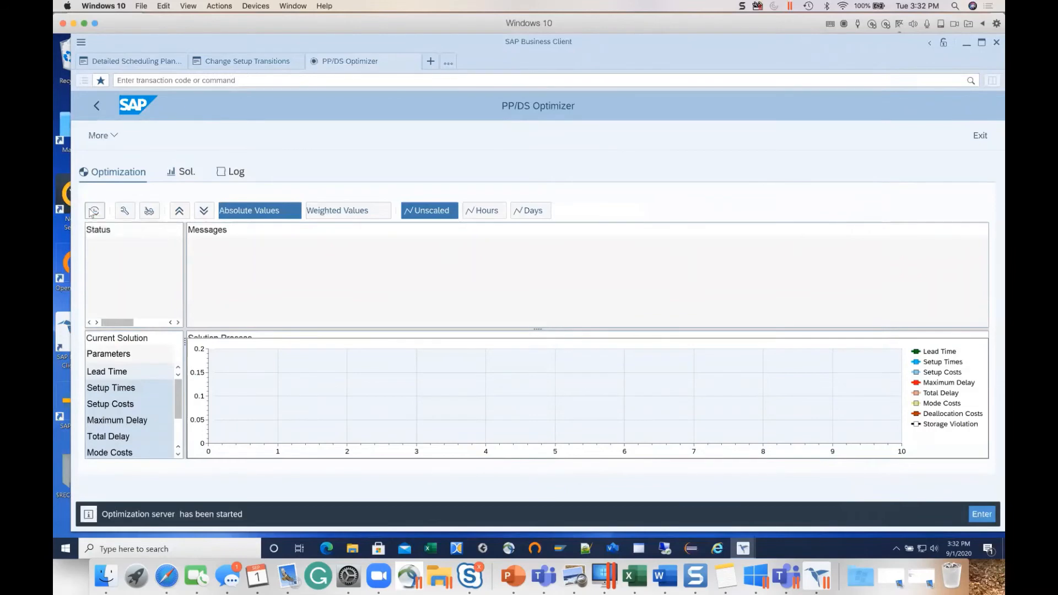
# - Run the optimization, scheduling 206 activities while lowering delay and setup costs
pyautogui.click(95, 210)
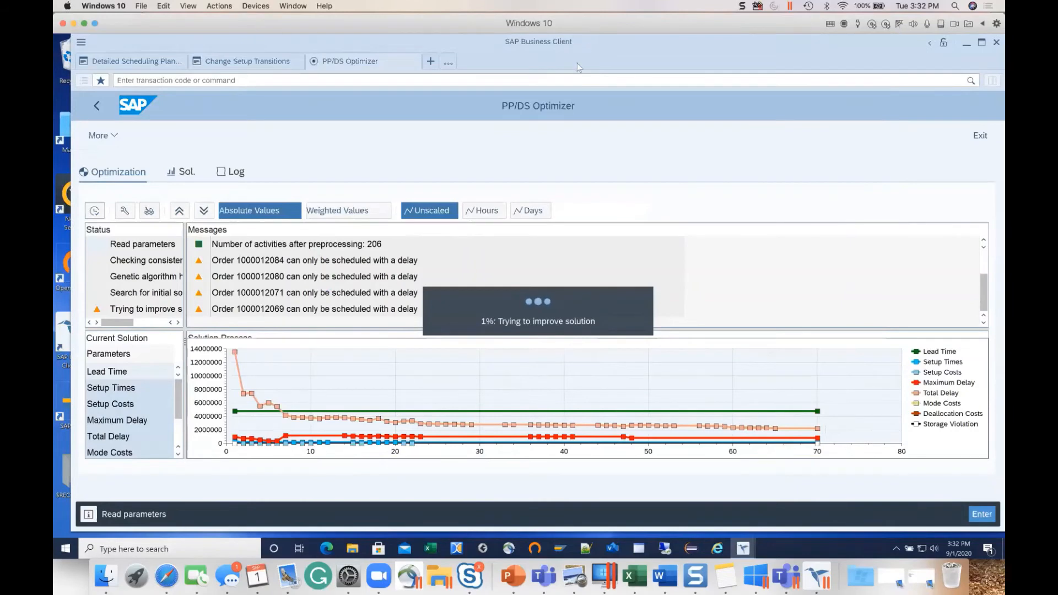
pyautogui.moveTo(582, 42)
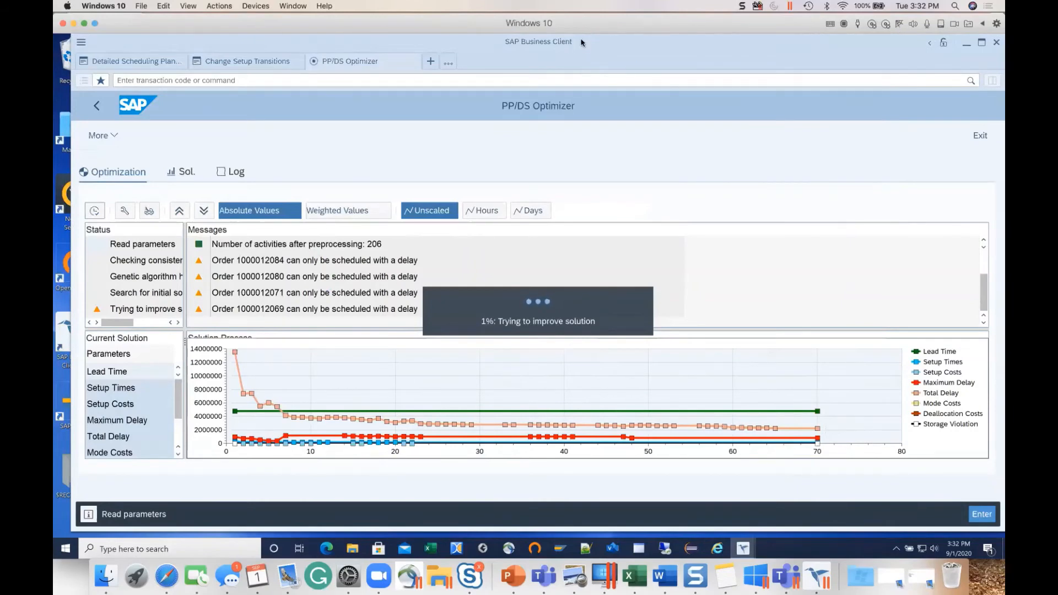
pyautogui.moveTo(669, 27)
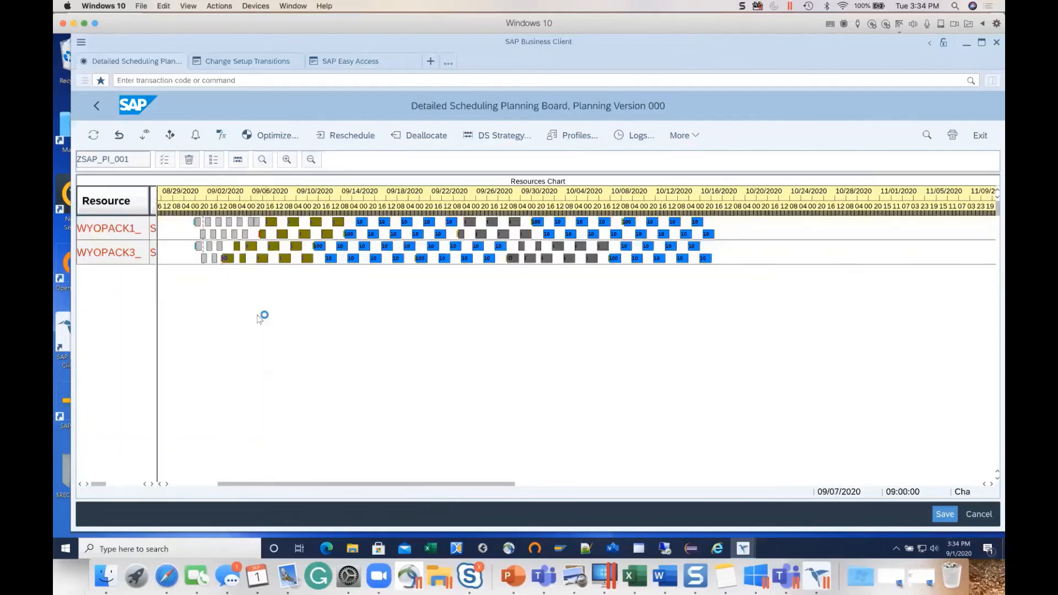
# - Select WYOPACK1 and WYOPACK3 to view their optimized, sequenced yogurt orders
pyautogui.click(351, 135)
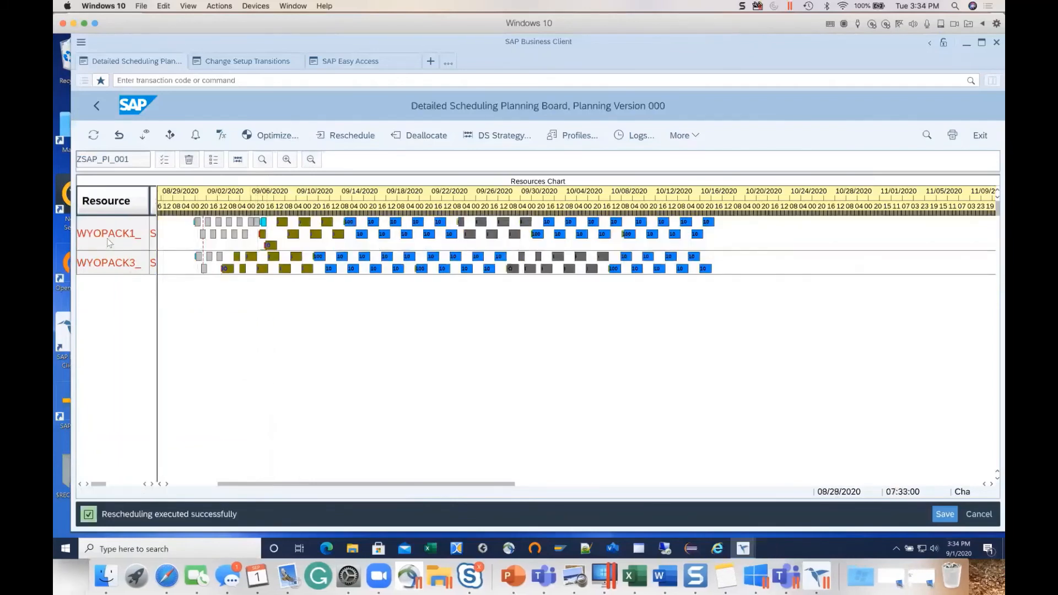
pyautogui.click(108, 232)
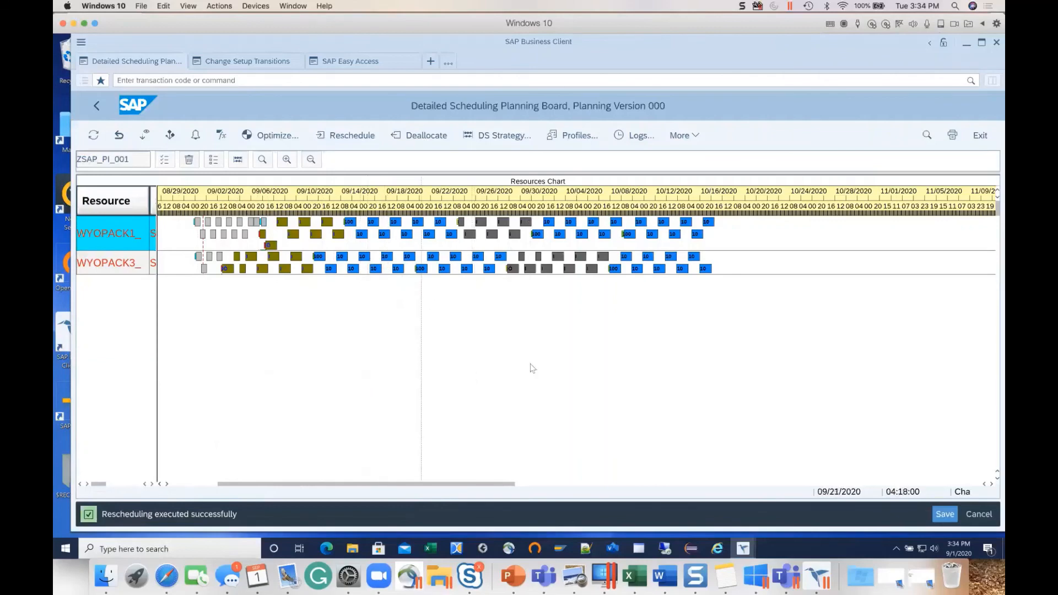
pyautogui.moveTo(512, 374)
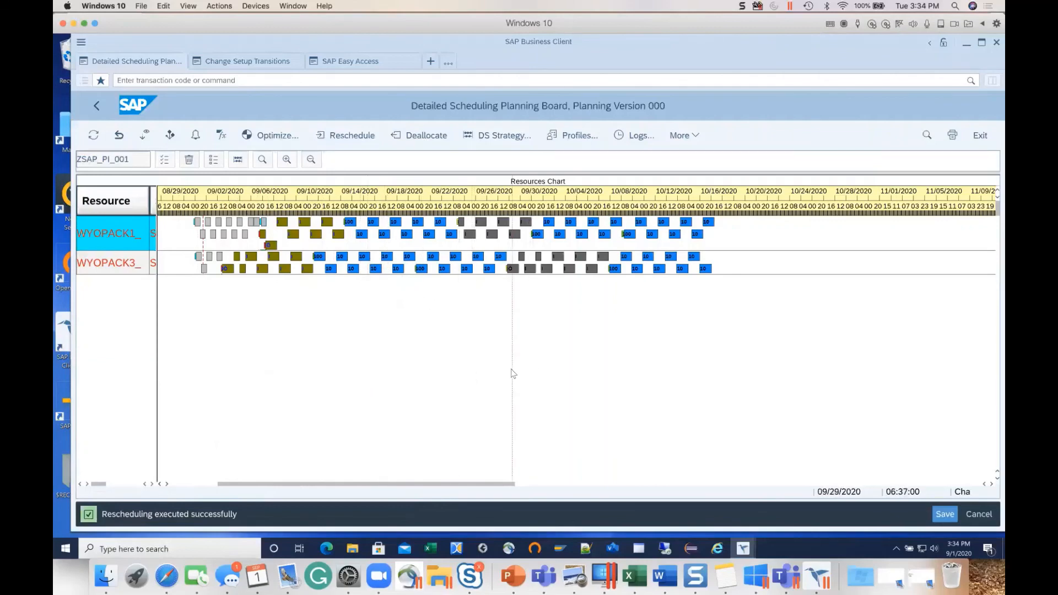